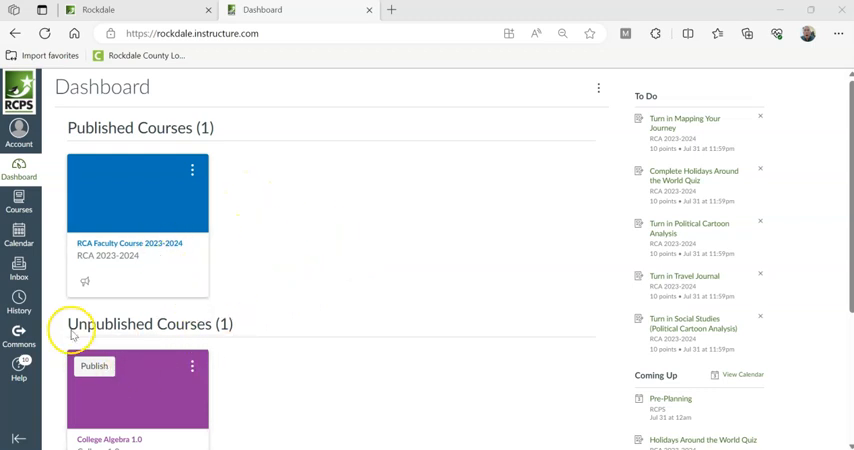
Publish College Algebra 1.0 from its card in the dashboard's Unpublished Courses section
scroll(down, 3)
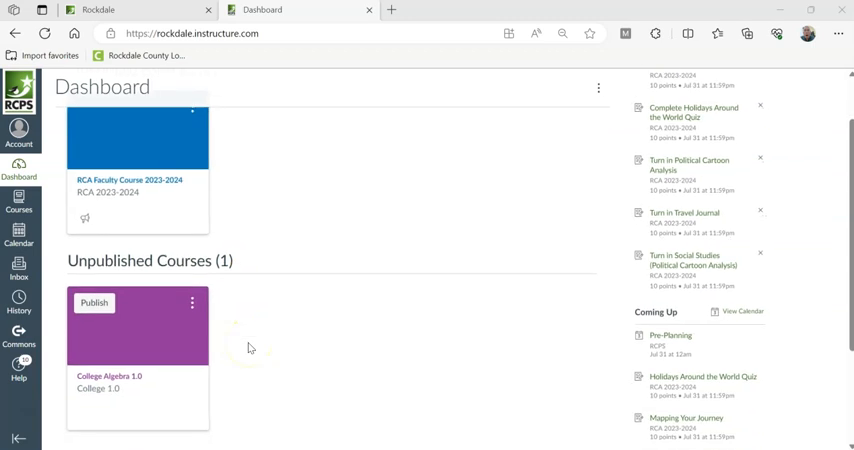
scroll(up, 3)
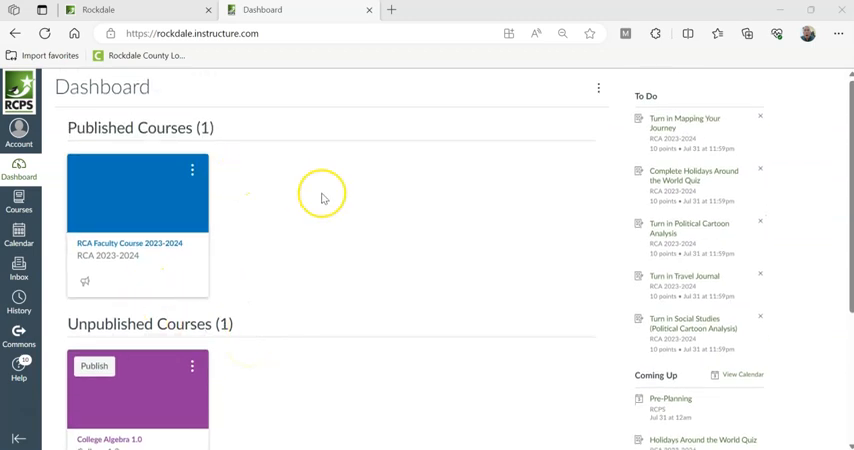
scroll(down, 3)
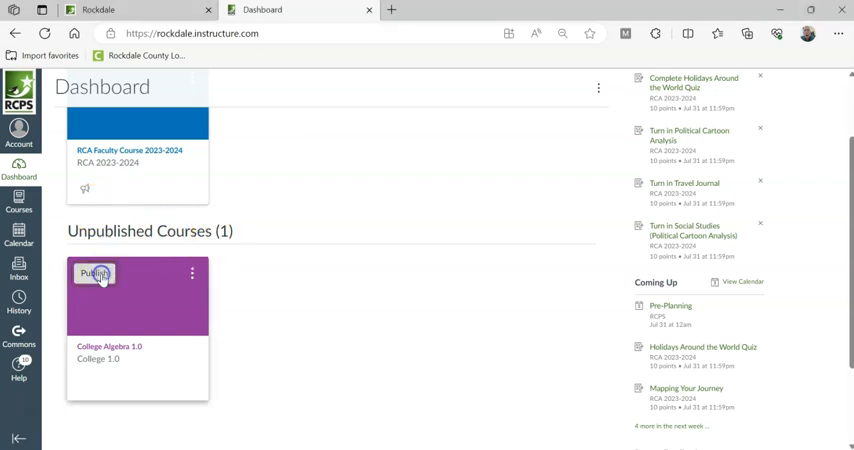
click(96, 272)
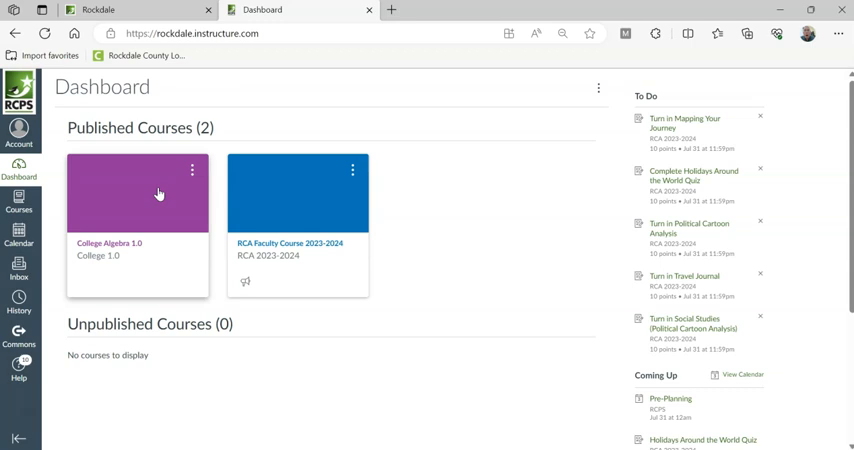
Open the College Algebra 1.0 course card to reach its Modules page
click(130, 224)
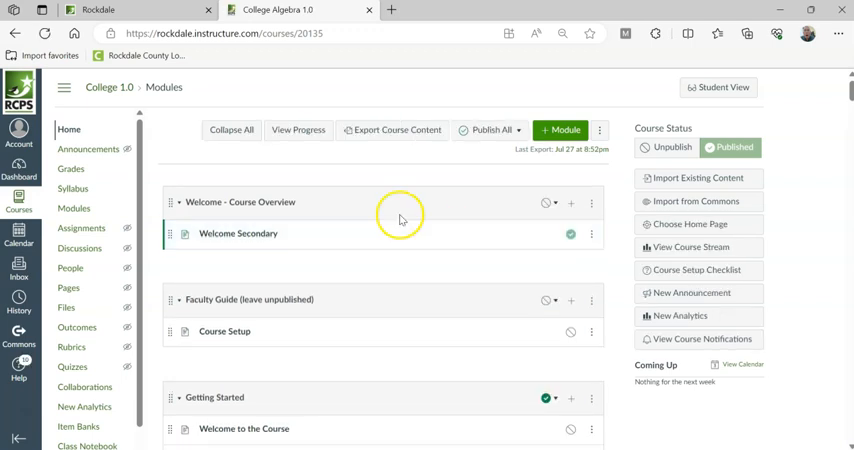
mouse_move(372, 180)
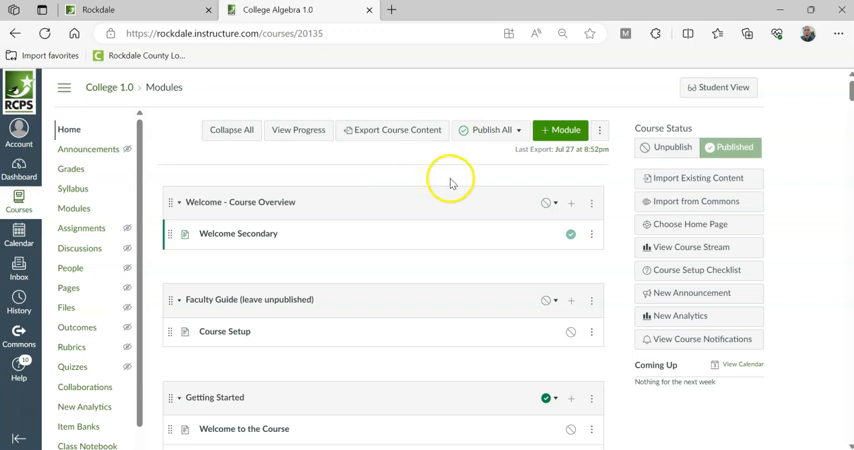
mouse_move(444, 178)
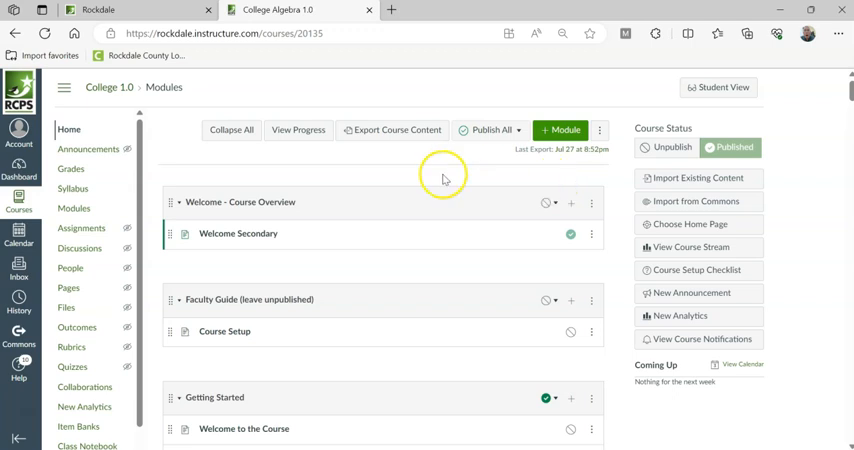
mouse_move(532, 170)
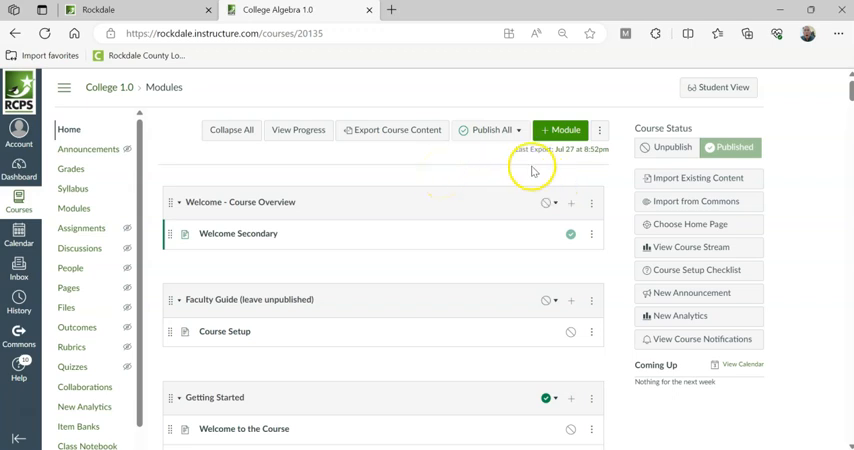
mouse_move(534, 172)
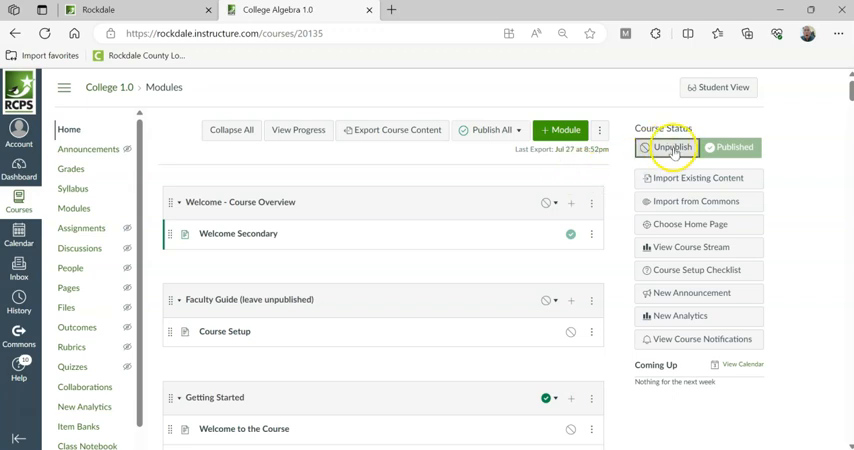
Unpublish College Algebra 1.0 from the Course Status panel and confirm the update message
click(666, 148)
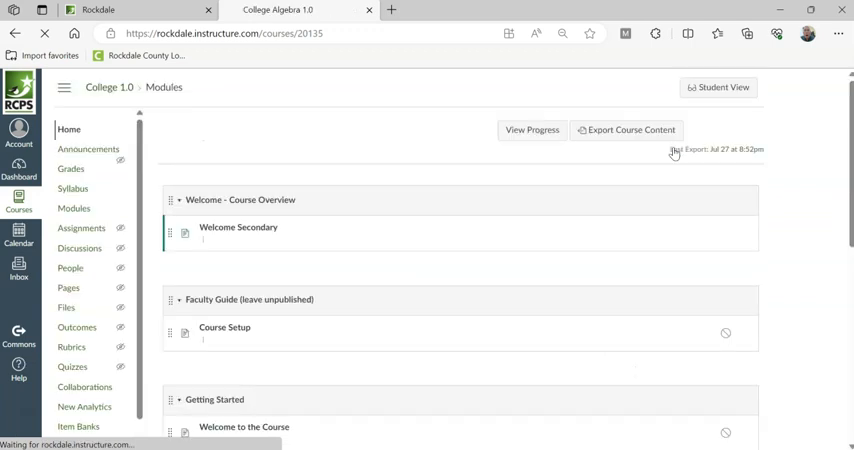
click(672, 148)
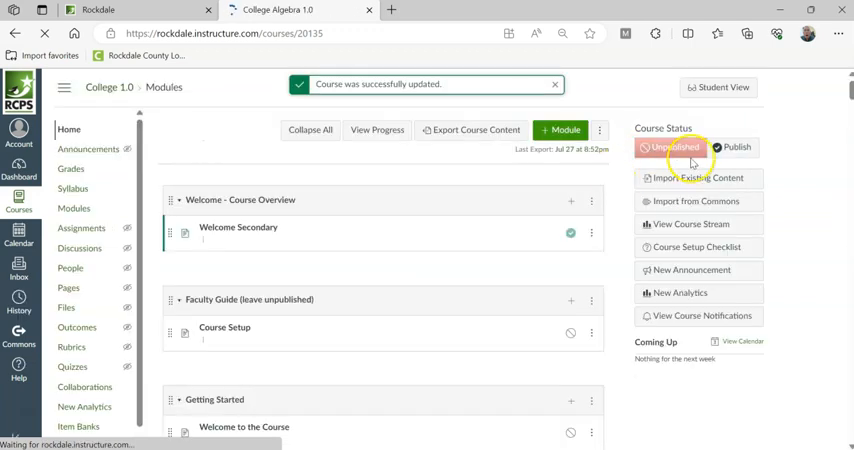